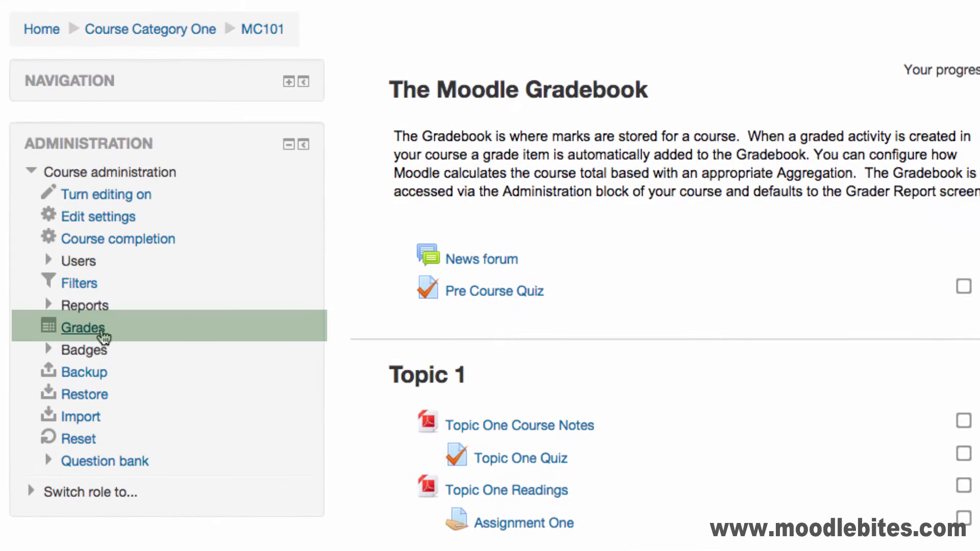
Step: Open Grades and scroll the grader report of quiz, assignment and total grades
left_click(82, 328)
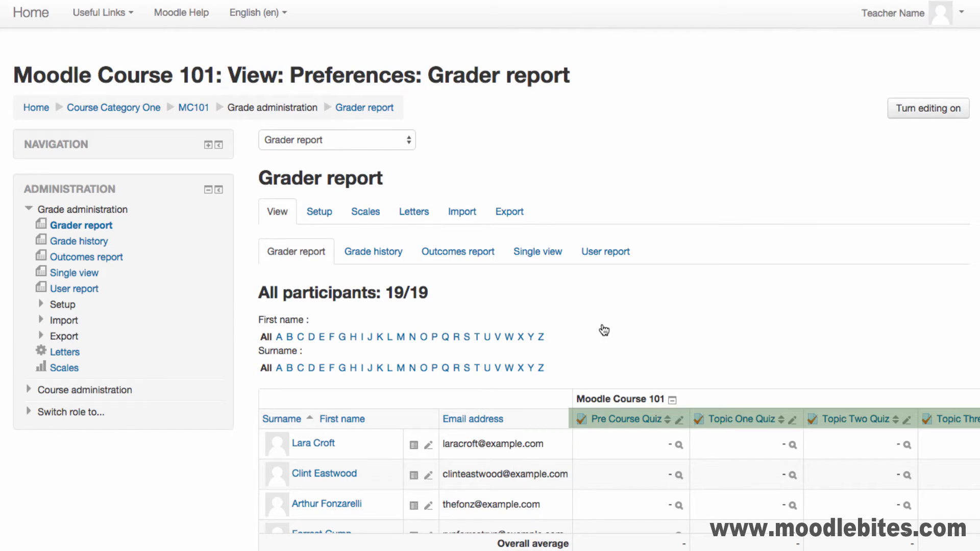
scroll("down", 3)
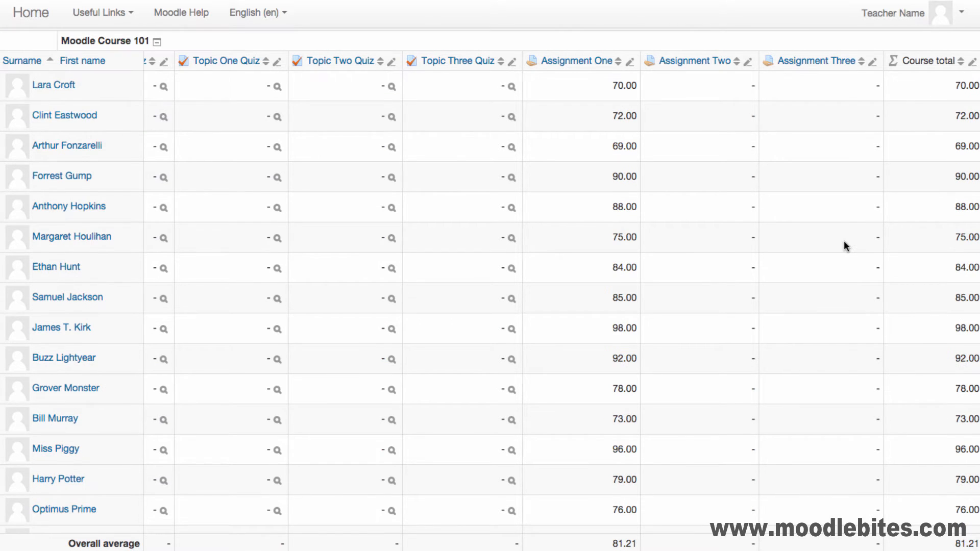
mouse_move(730, 88)
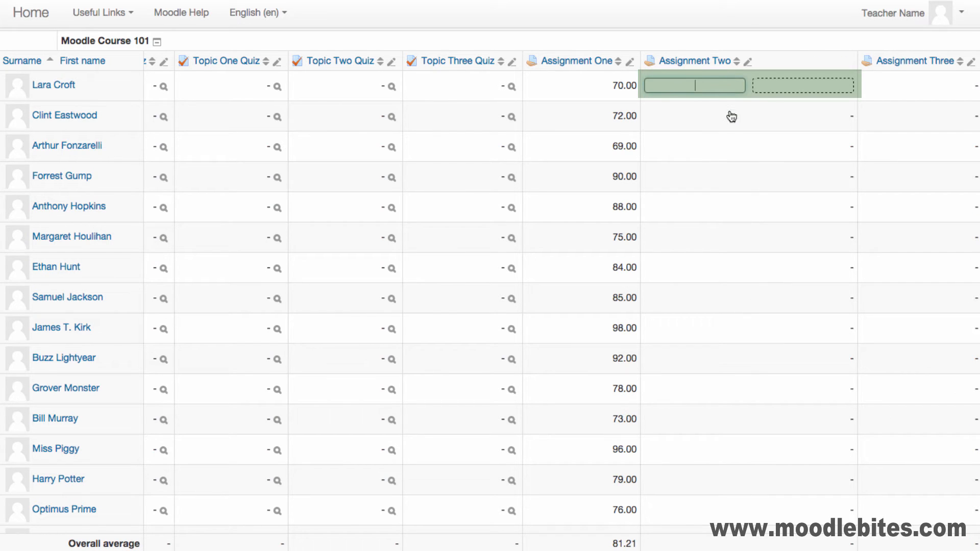
Step: Enter 89 with 'Good w' feedback for Assignment Two, then turn editing on
type("89")
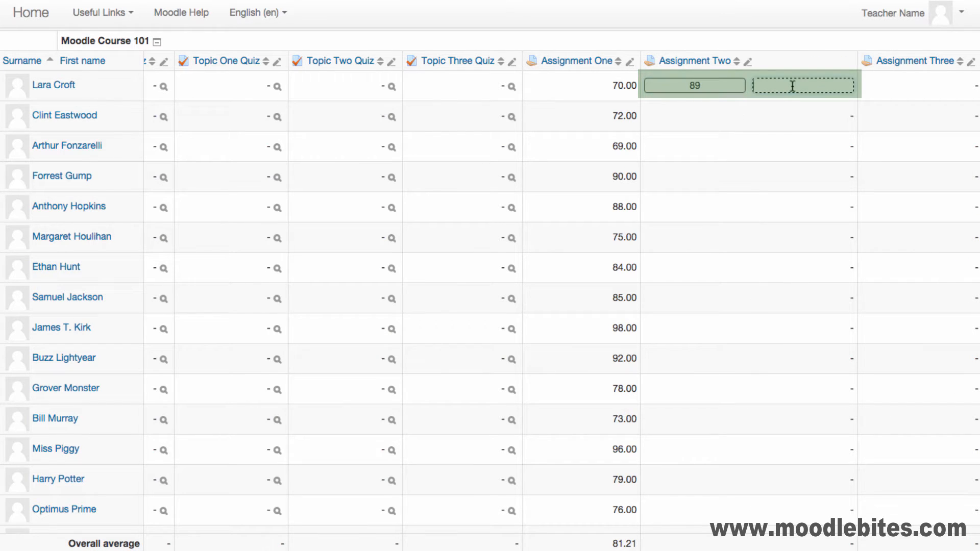
type("Good w")
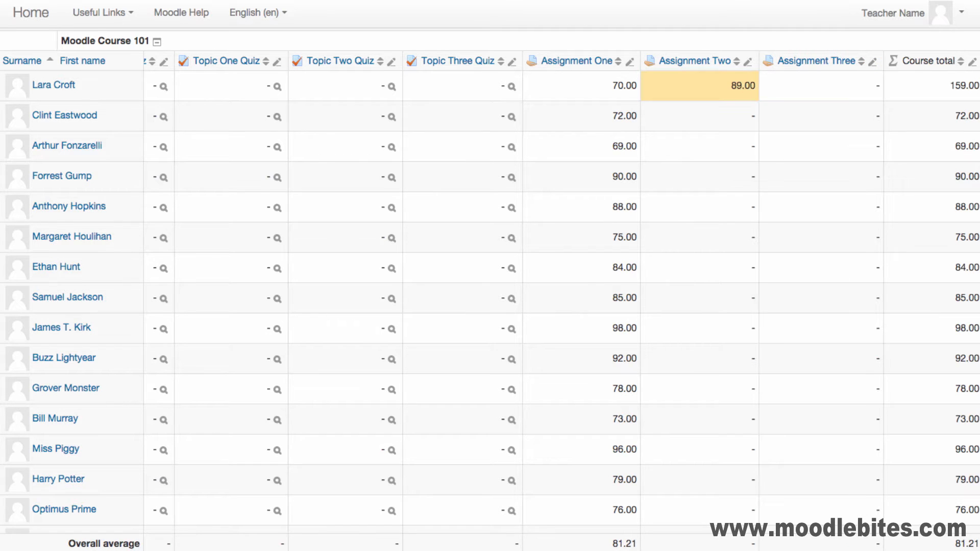
mouse_move(738, 91)
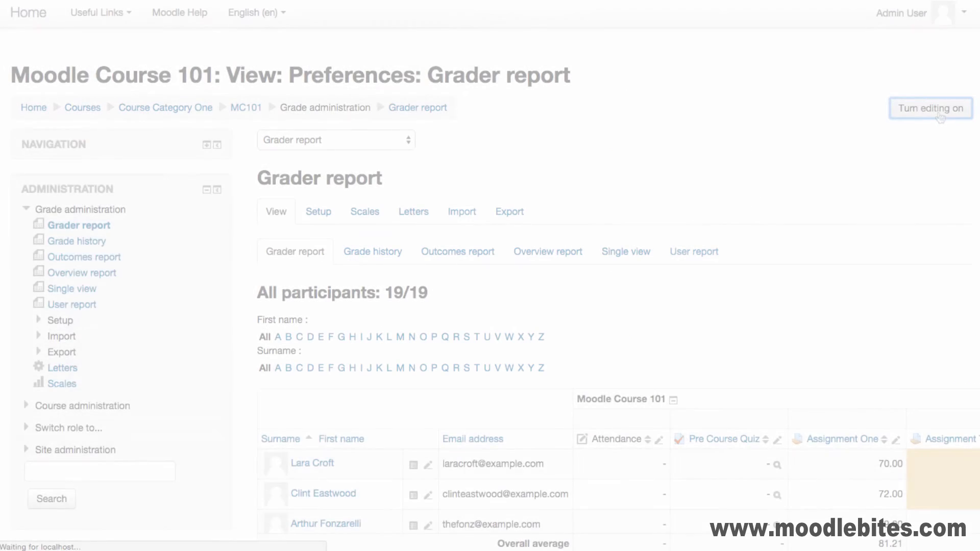
left_click(931, 108)
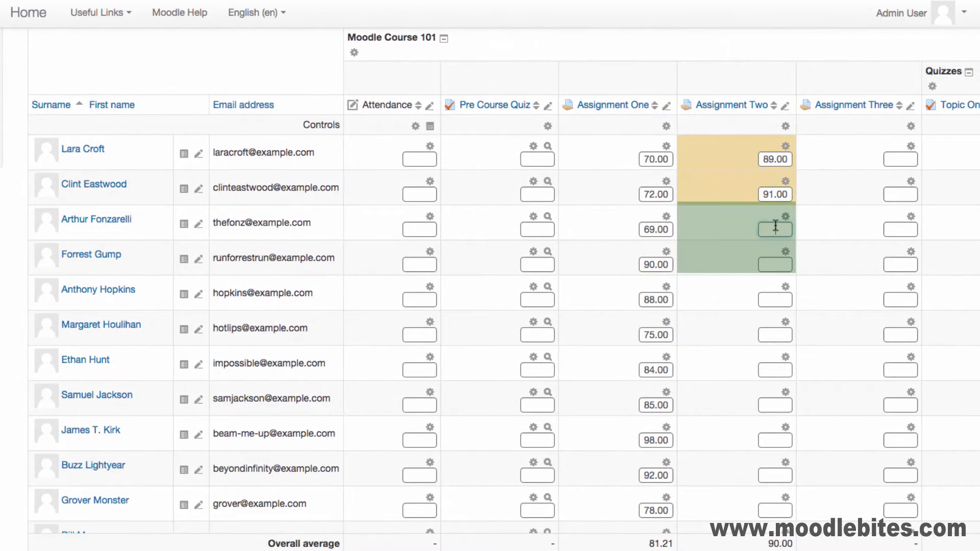
scroll("down", 3)
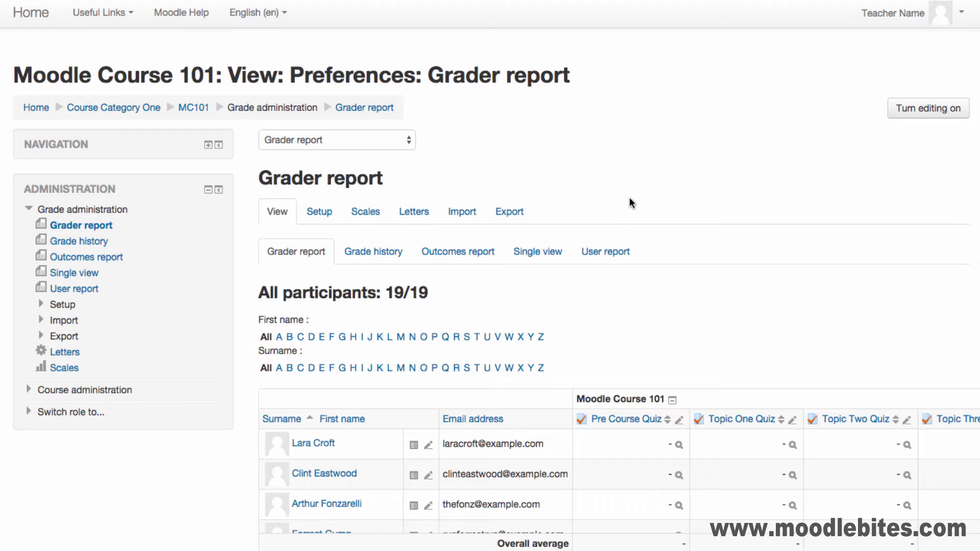
Step: Re-sort students by surname and view the first student's grade report
left_click(281, 419)
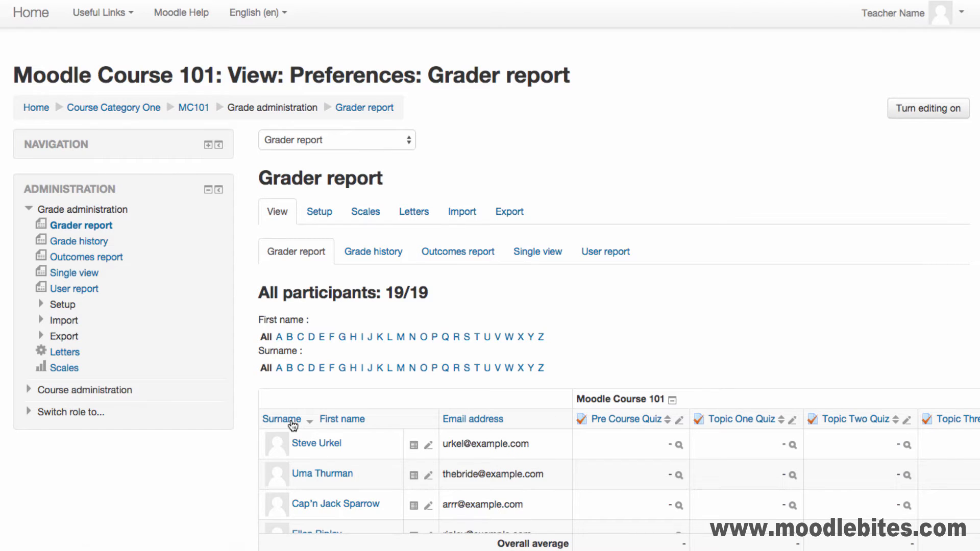
left_click(281, 419)
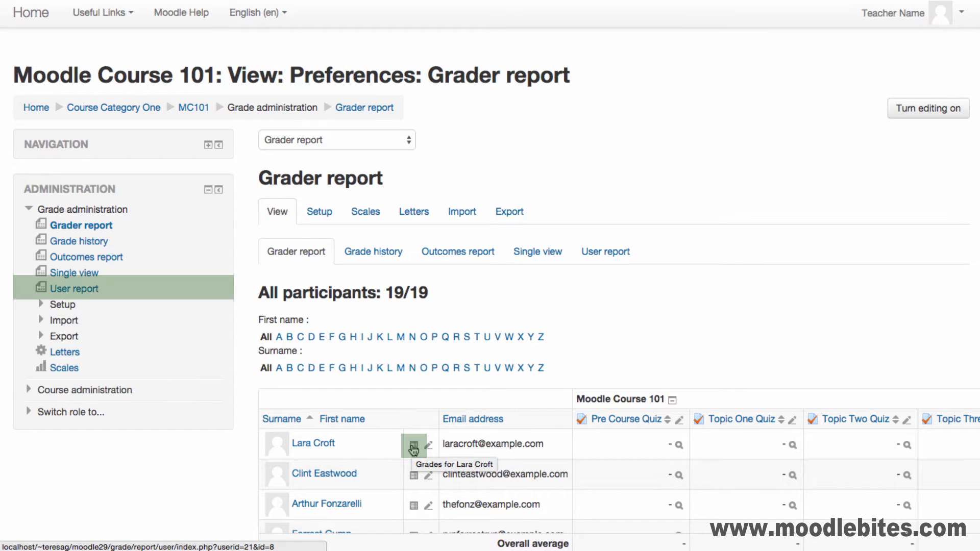
left_click(413, 444)
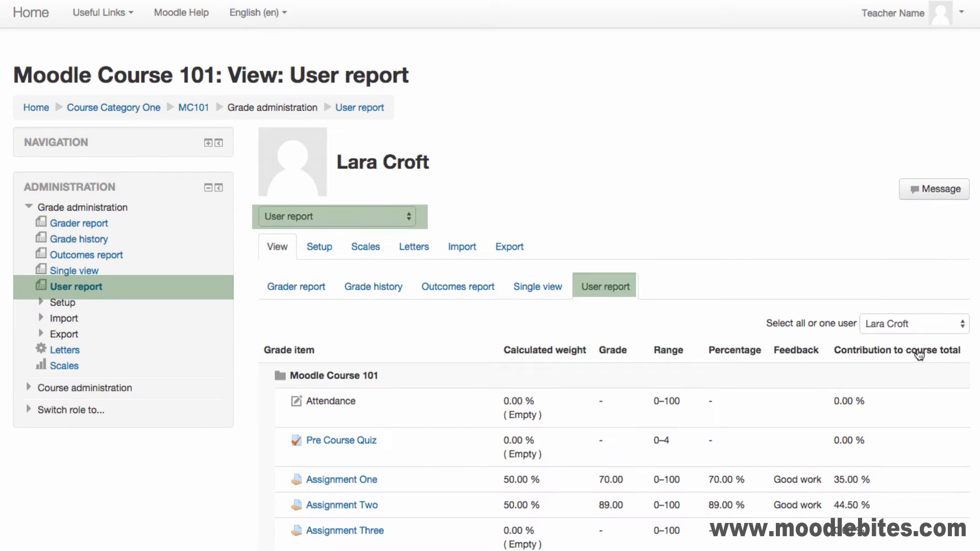
scroll("down", 3)
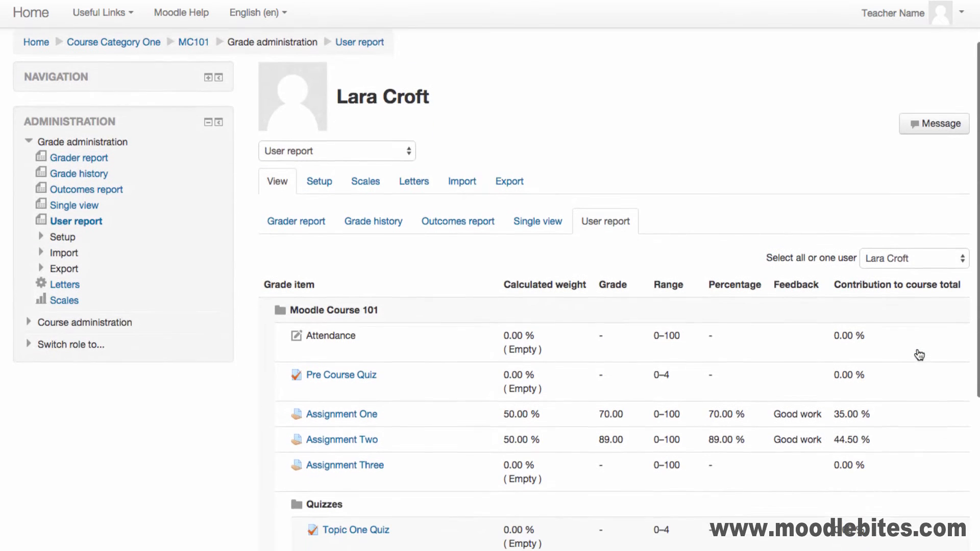
scroll("down", 3)
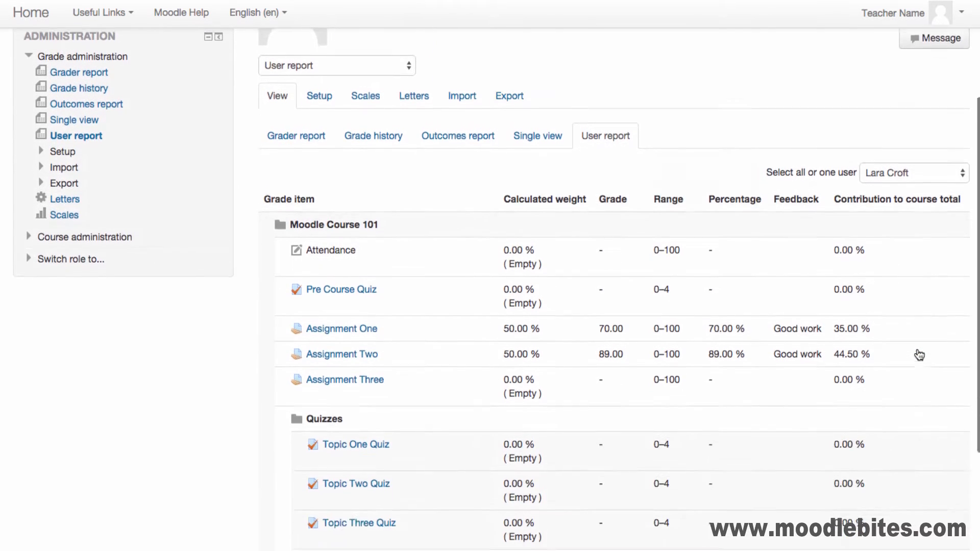
scroll("down", 3)
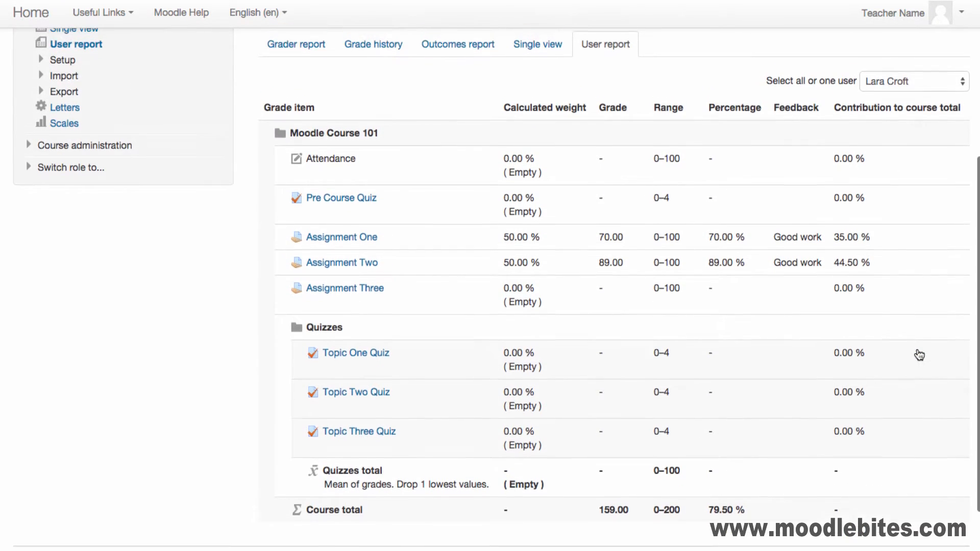
Step: Switch the user report to All users and scroll through each breakdown
left_click(913, 81)
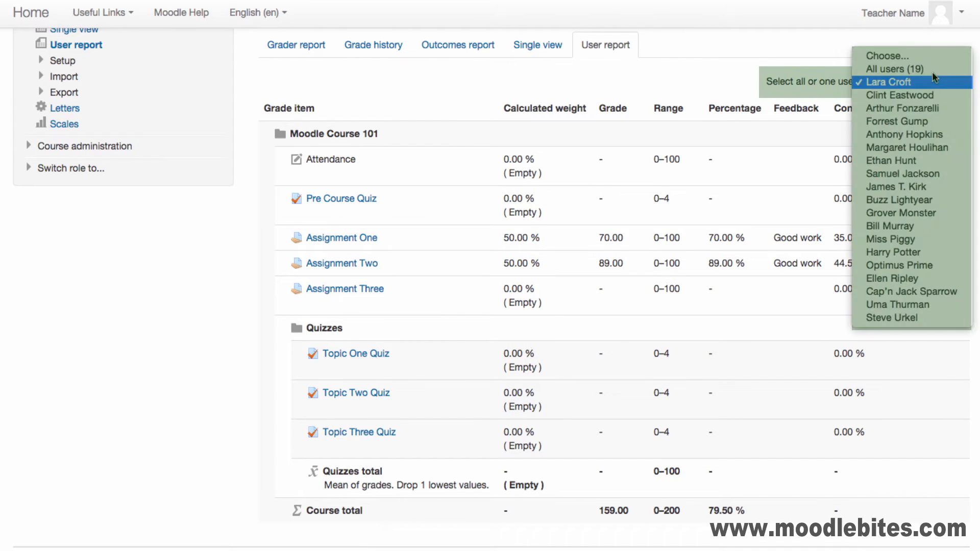
left_click(894, 69)
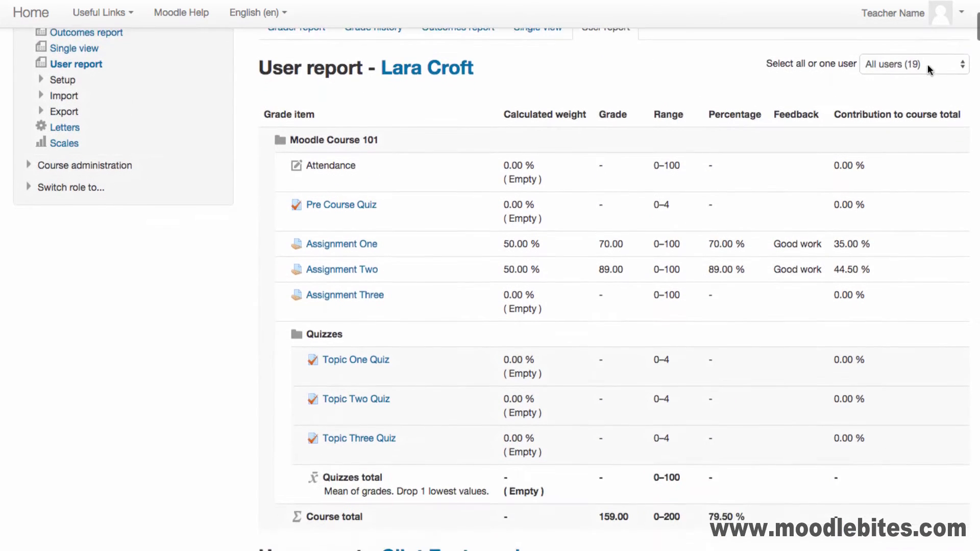
scroll("down", 3)
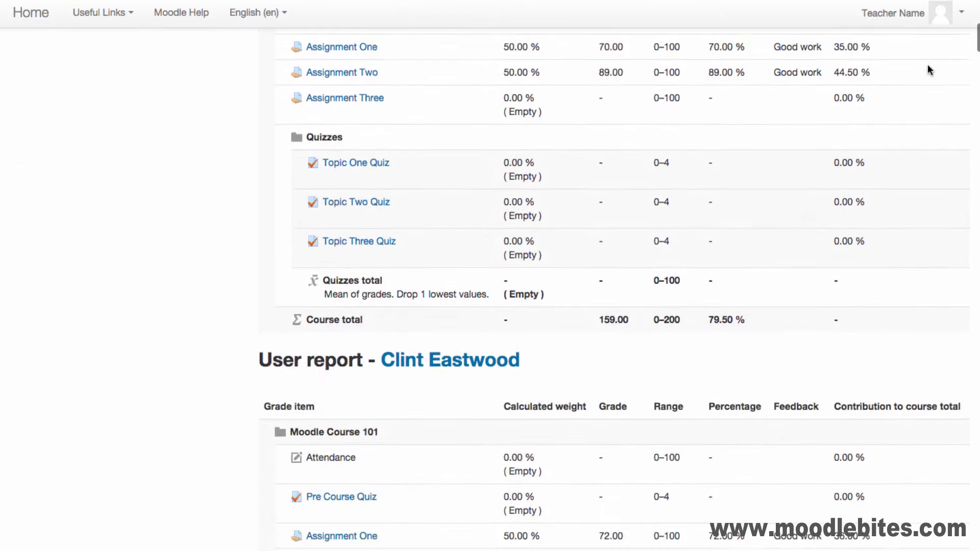
scroll("down", 3)
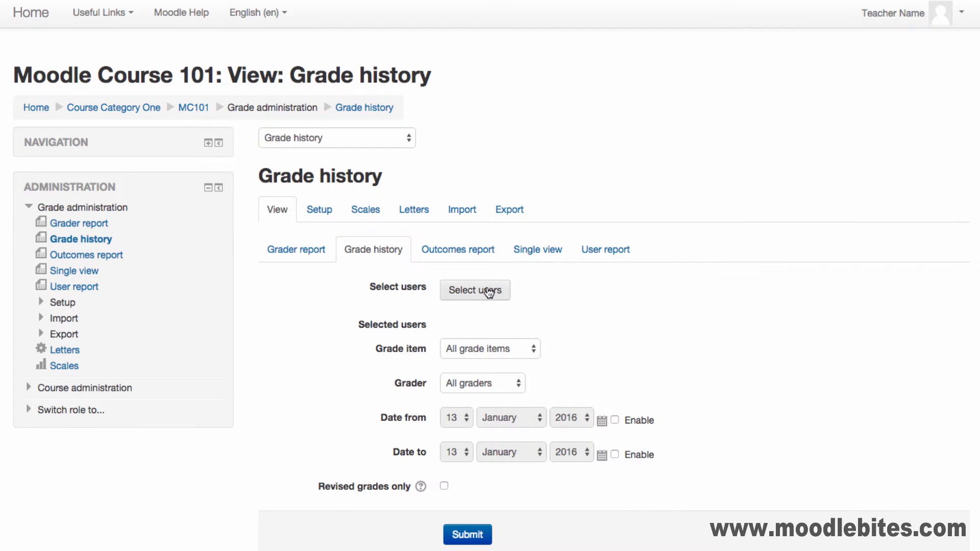
Step: Select a student for grade history, view outcomes, then reach Categories and items
left_click(475, 290)
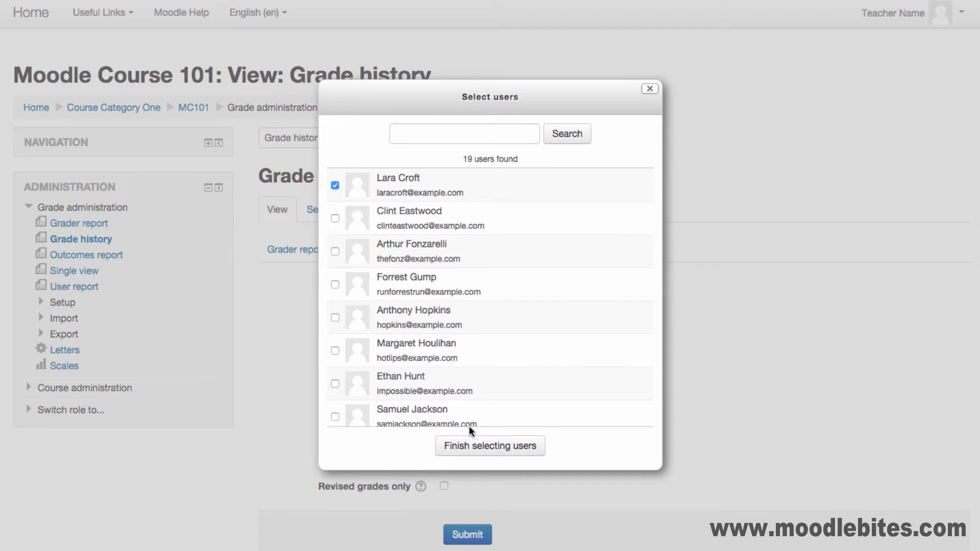
left_click(490, 446)
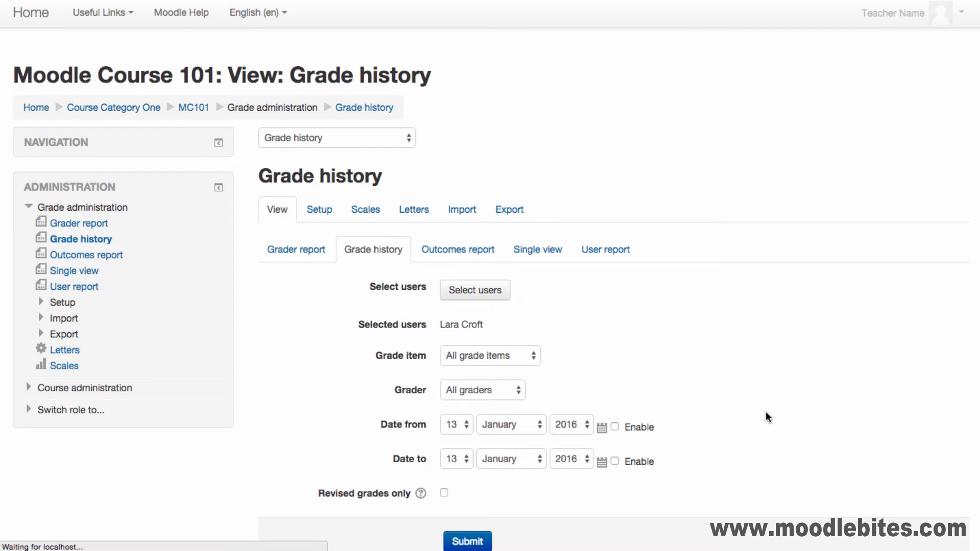
left_click(468, 540)
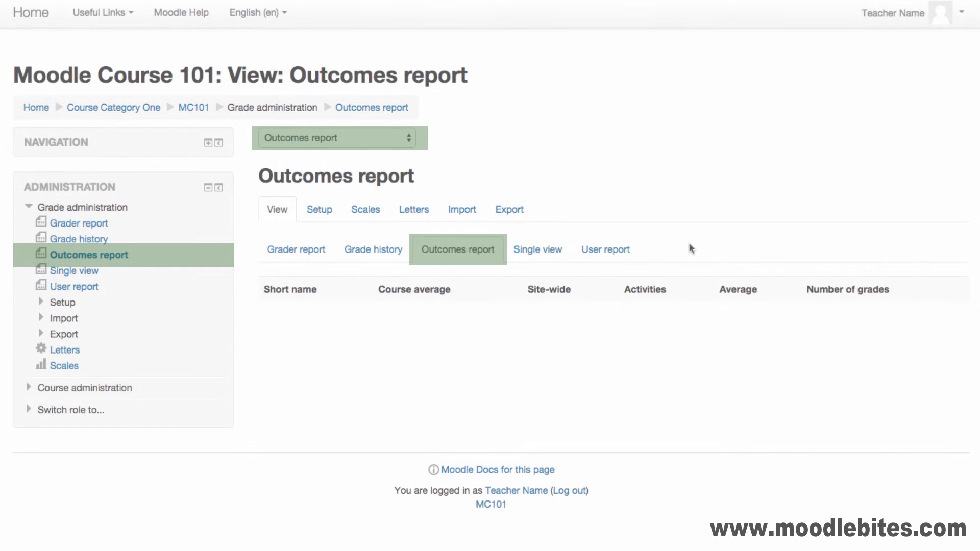
left_click(319, 209)
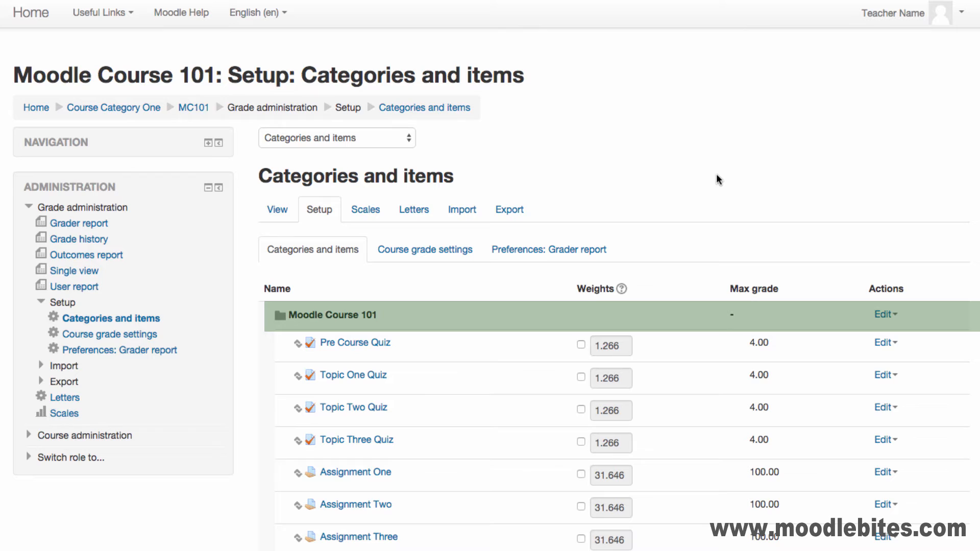
left_click(885, 314)
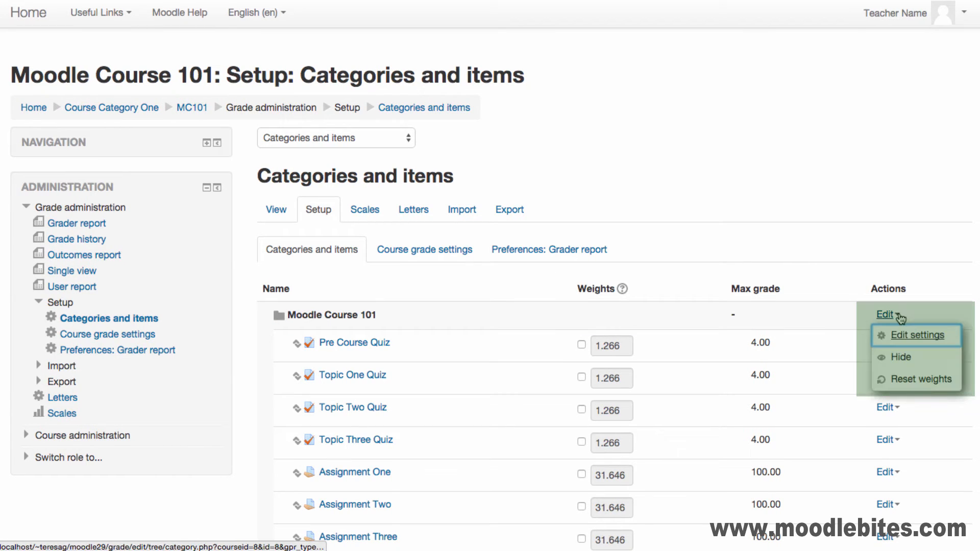
left_click(913, 336)
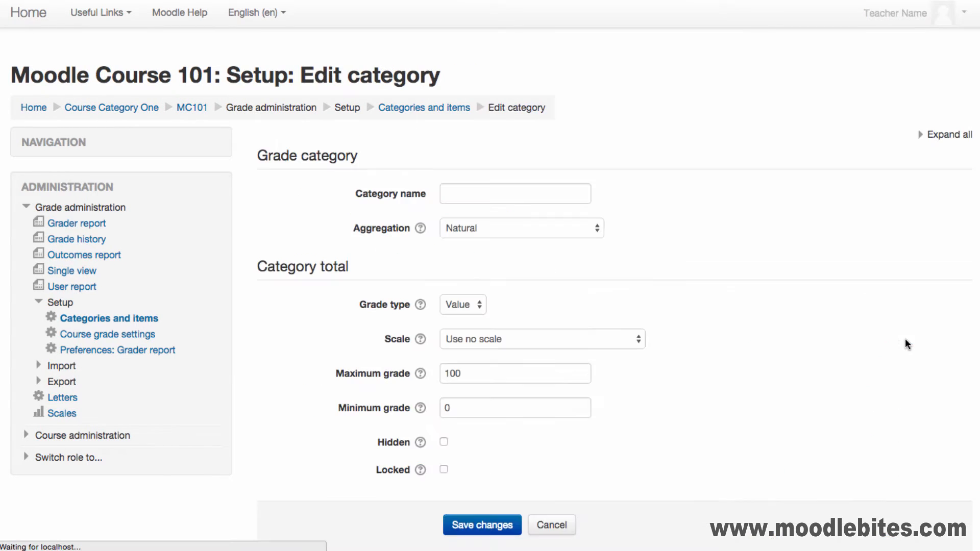
left_click(947, 136)
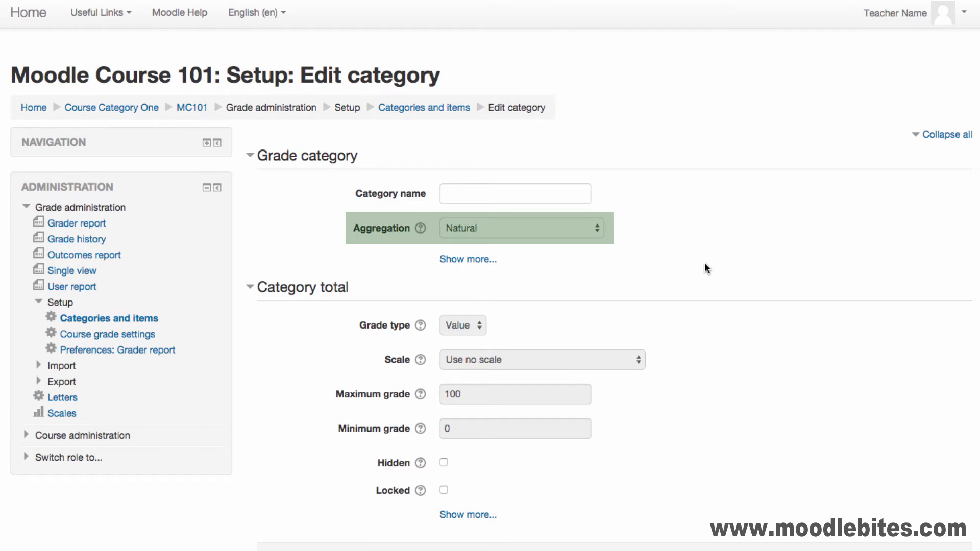
left_click(523, 228)
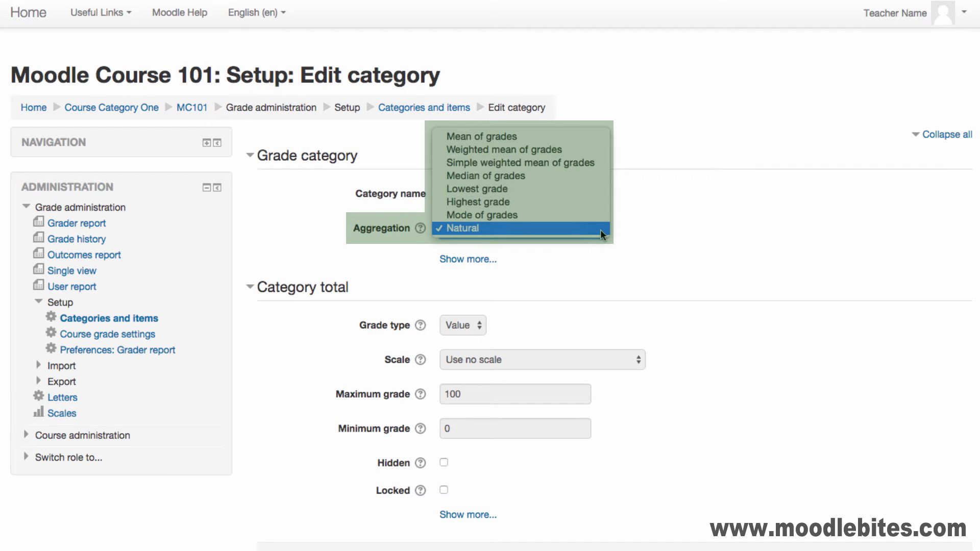
mouse_move(482, 137)
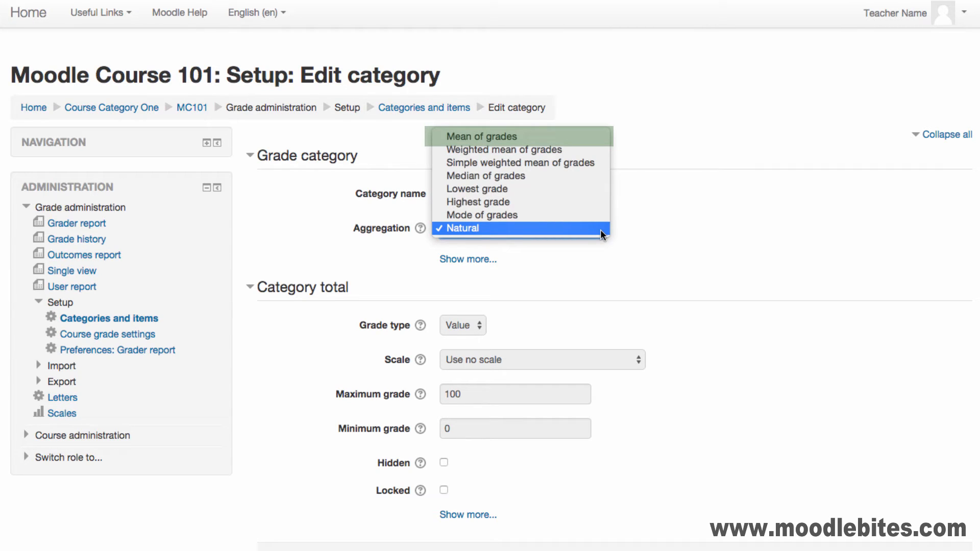
mouse_move(504, 150)
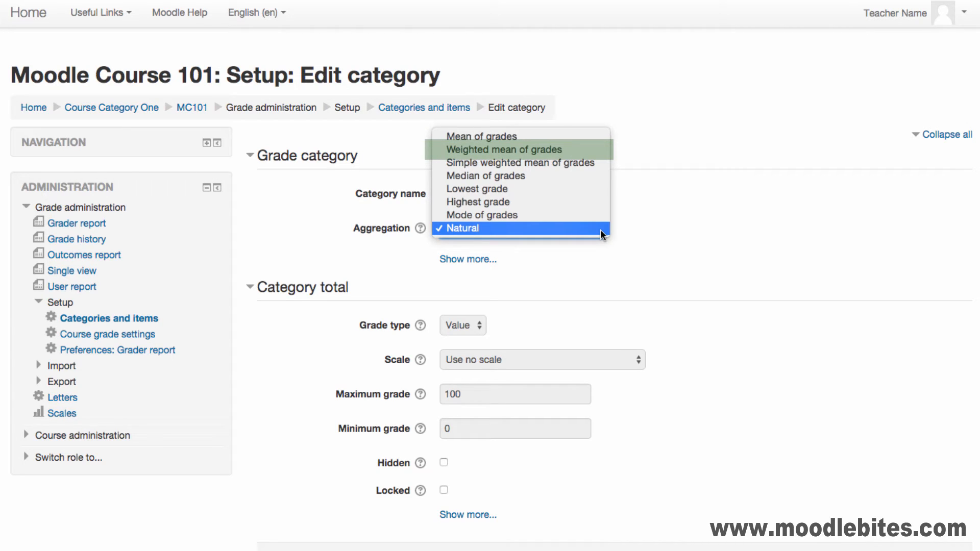
mouse_move(519, 163)
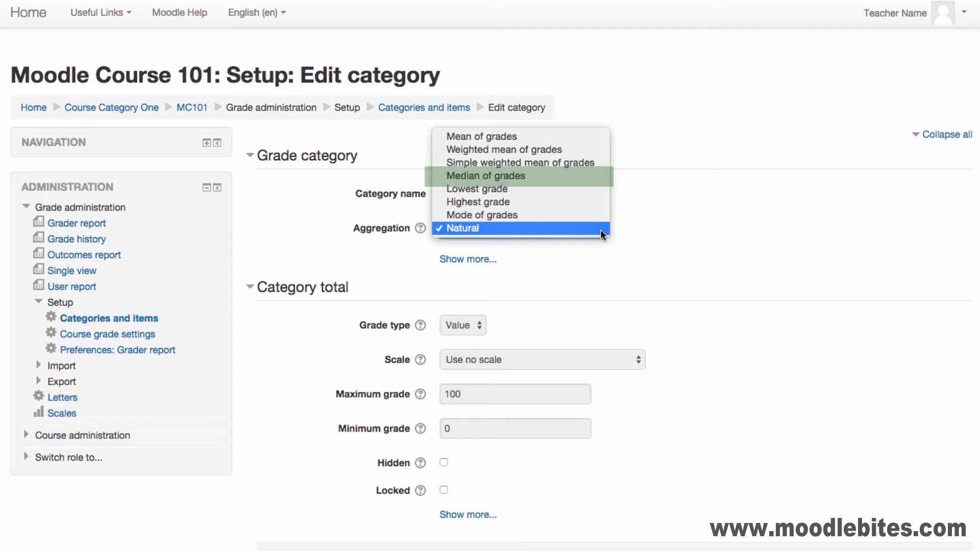
mouse_move(477, 195)
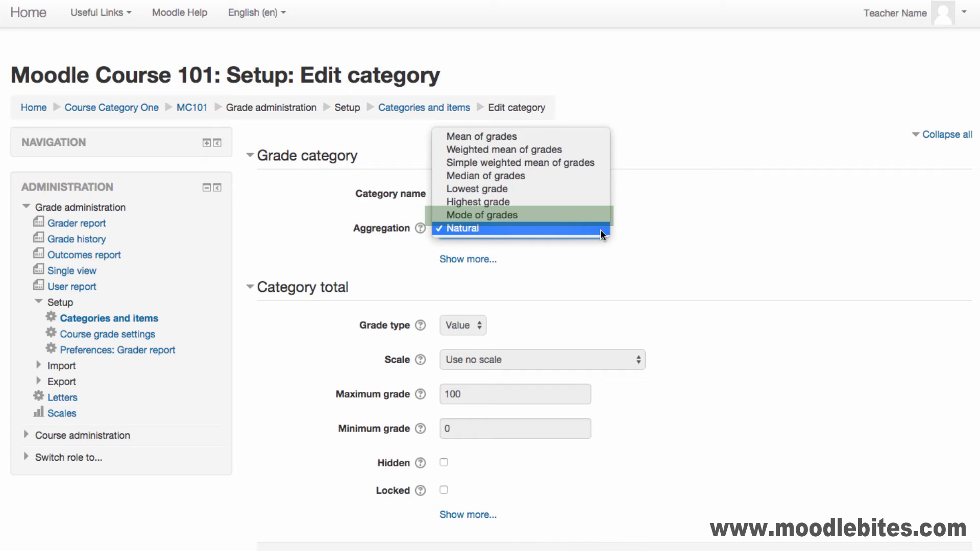
mouse_move(603, 233)
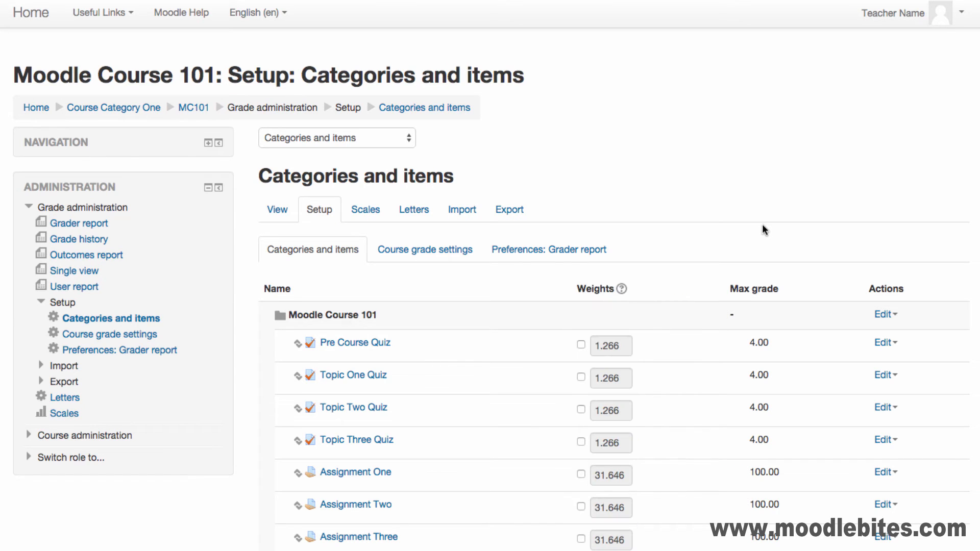
Step: Add a 'Quizzes' category using Mean of grades, dropping the lowest 1
scroll("down", 3)
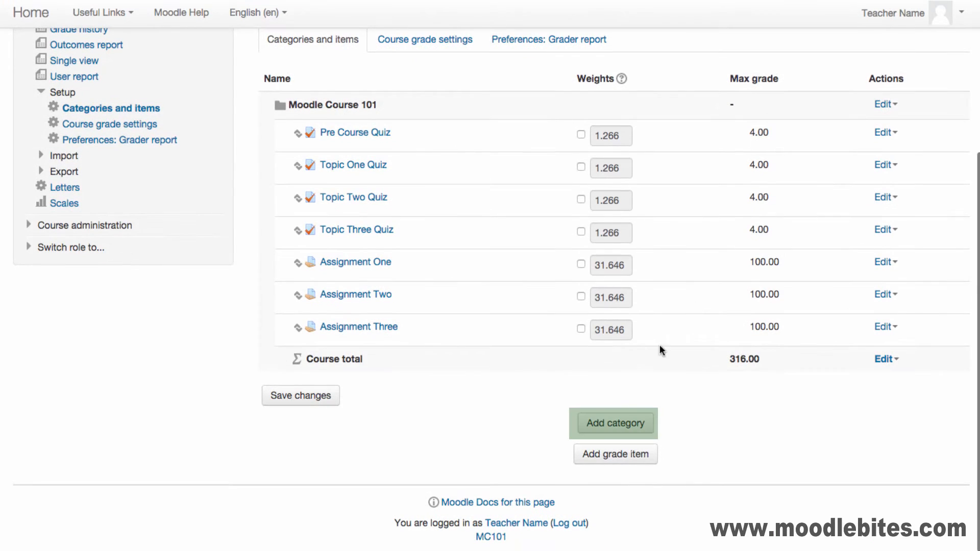
left_click(615, 423)
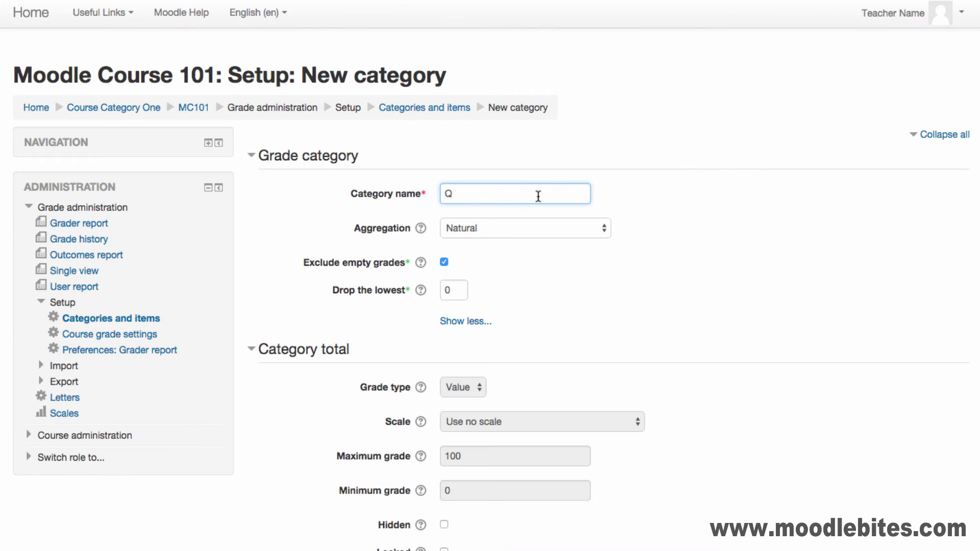
type("Quizzes")
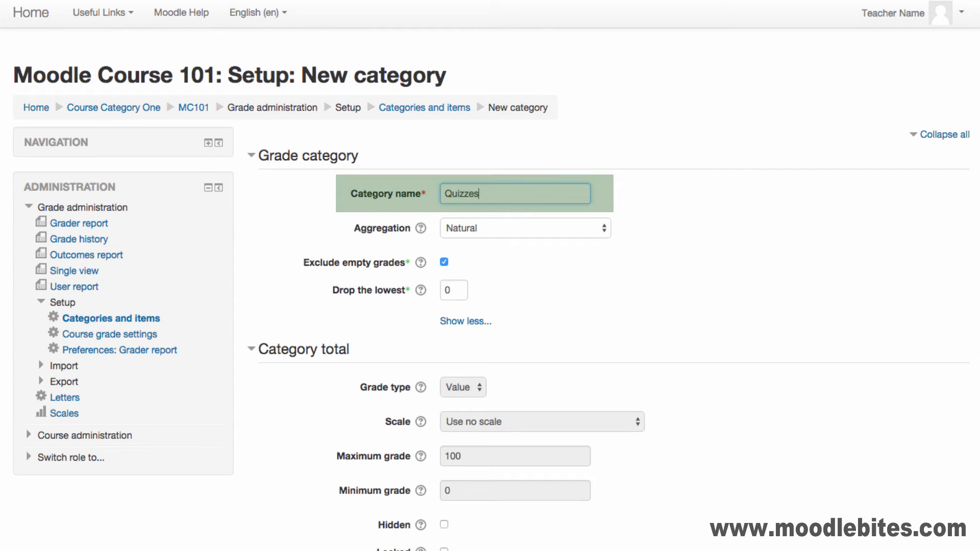
left_click(525, 228)
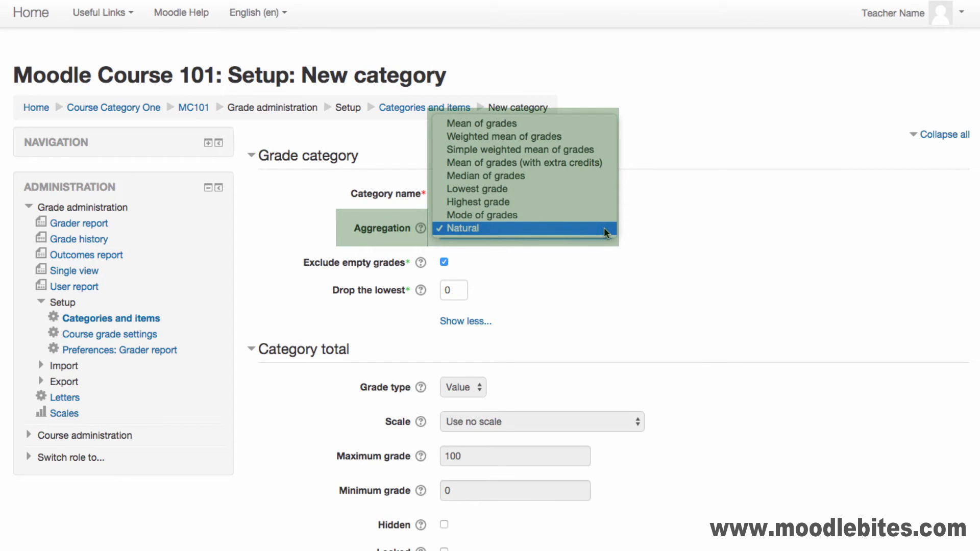
mouse_move(599, 204)
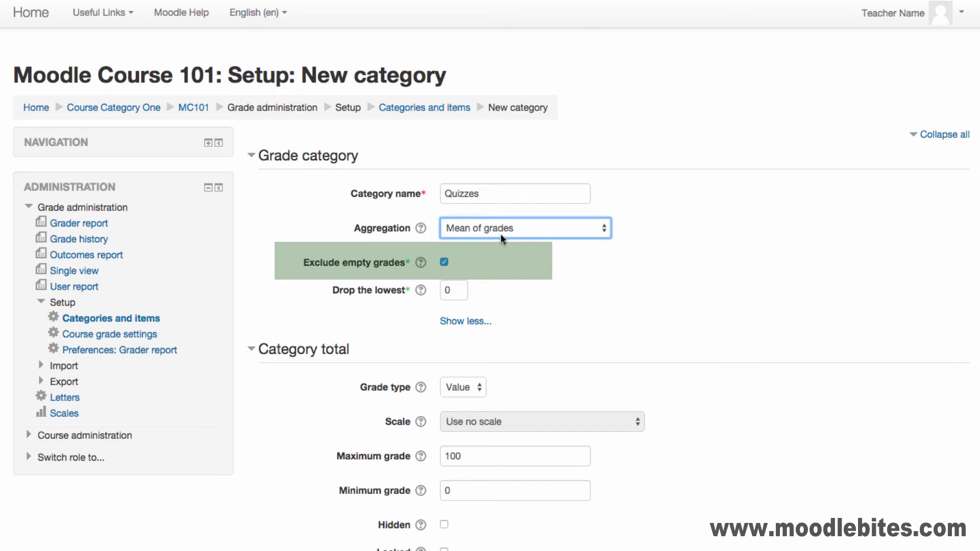
mouse_move(470, 284)
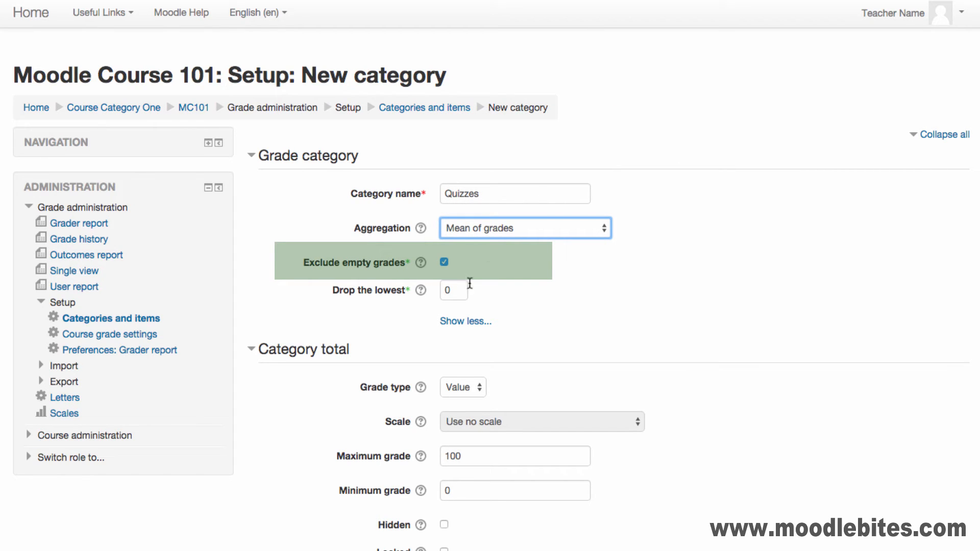
type("1")
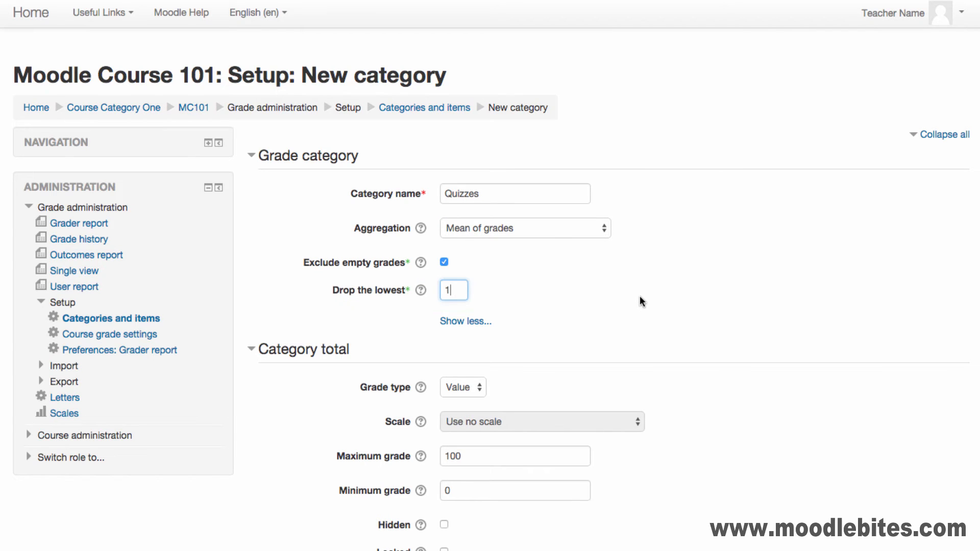
scroll("down", 3)
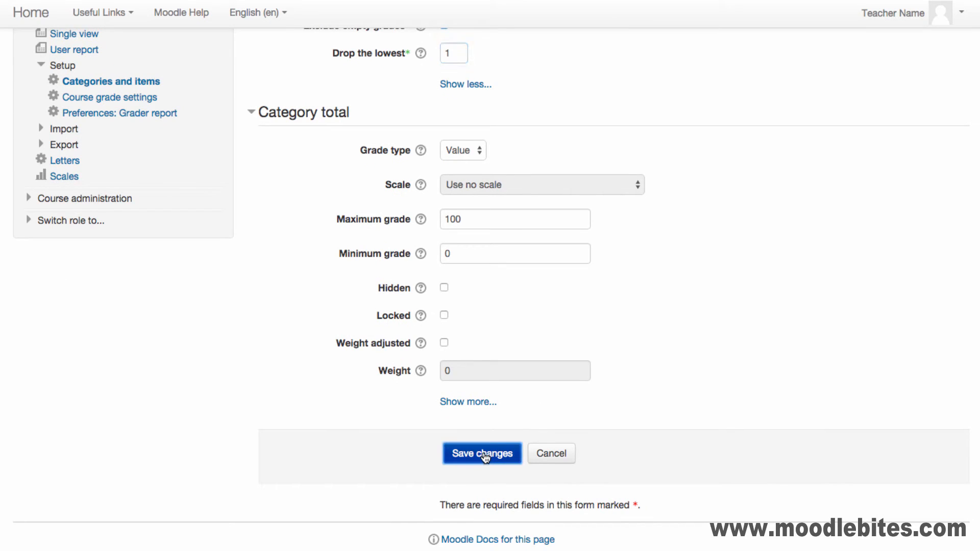
left_click(482, 453)
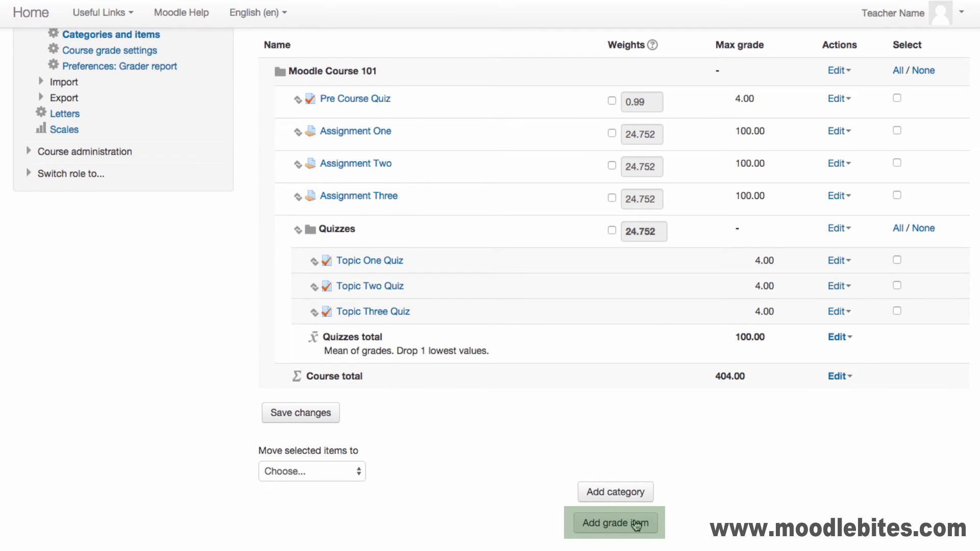
Step: Add an 'Attendance' grade item with default settings
left_click(615, 523)
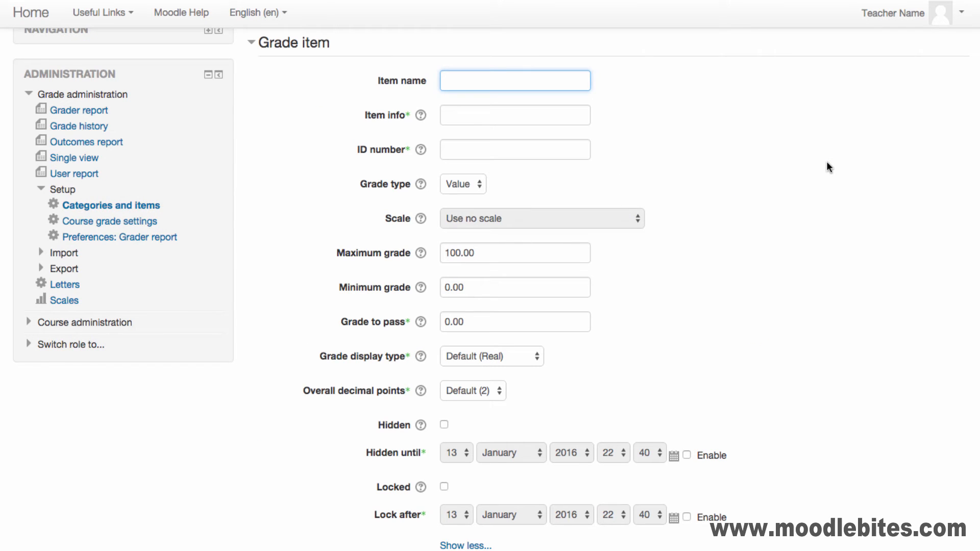
type("Attendance")
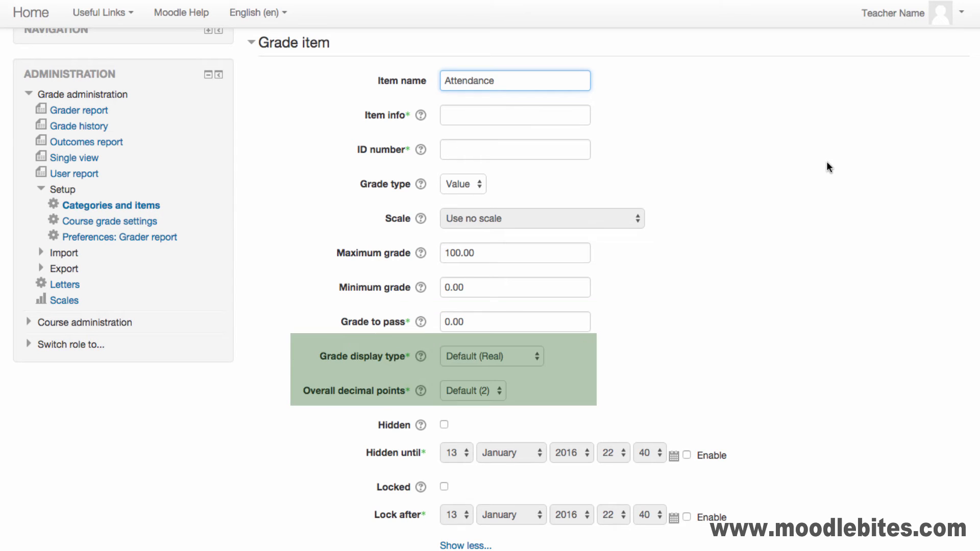
scroll("down", 3)
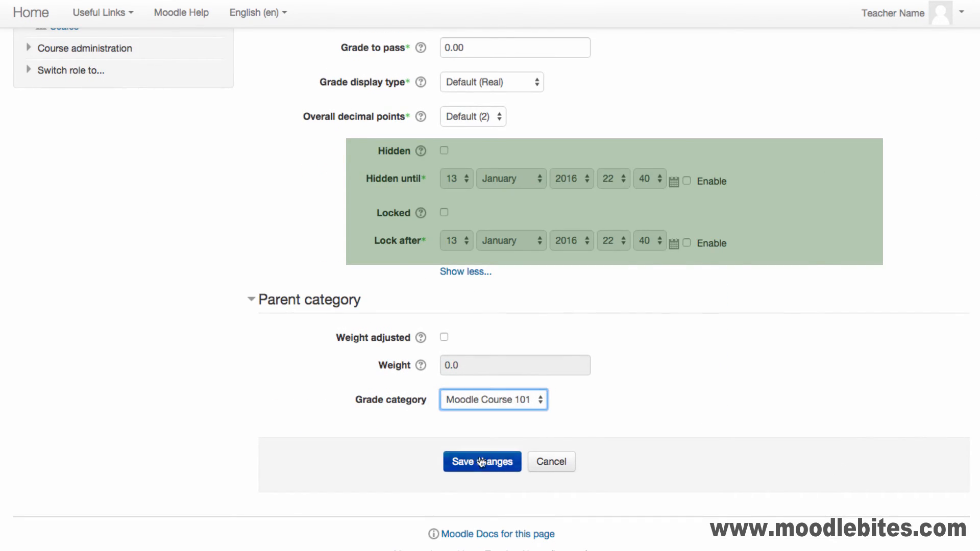
left_click(482, 461)
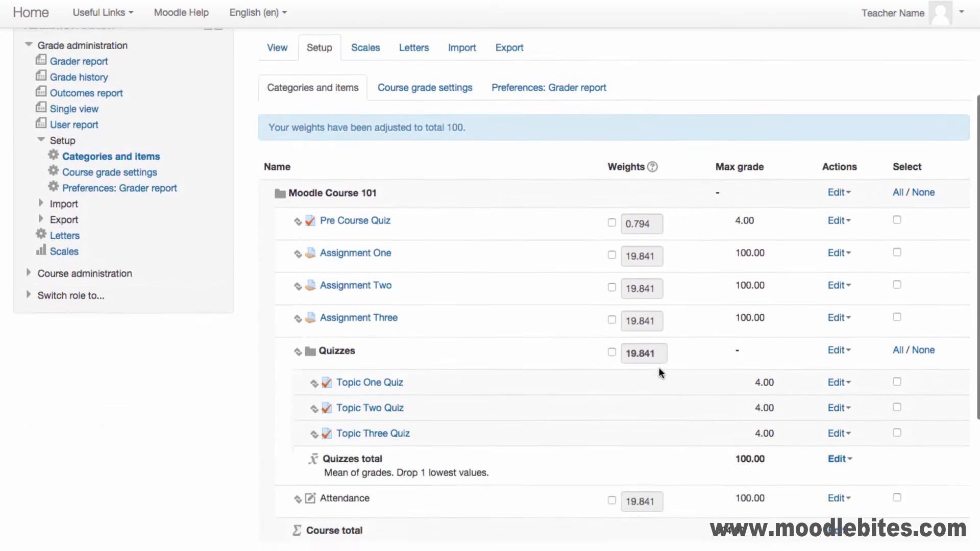
Step: Move the Attendance item to the top of Moodle Course 101
scroll("down", 3)
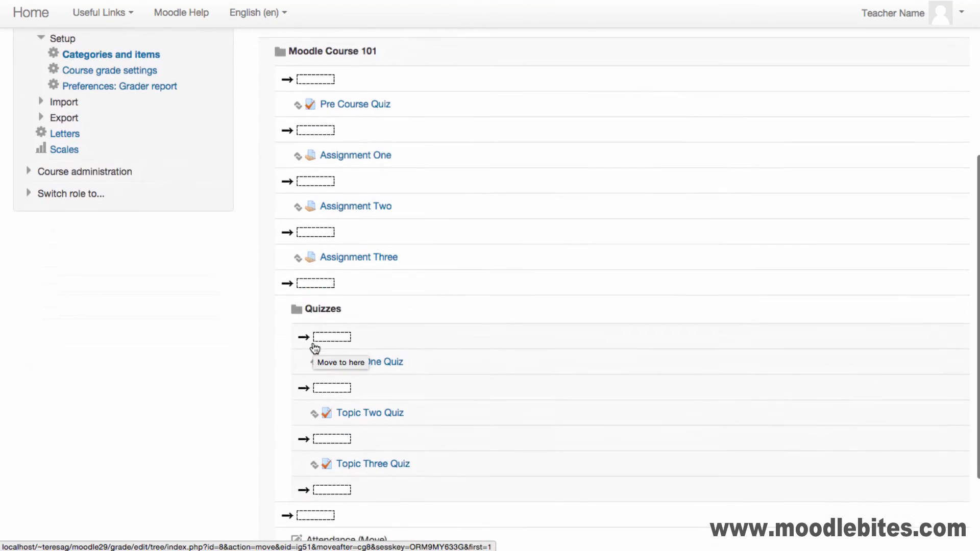
left_click(315, 337)
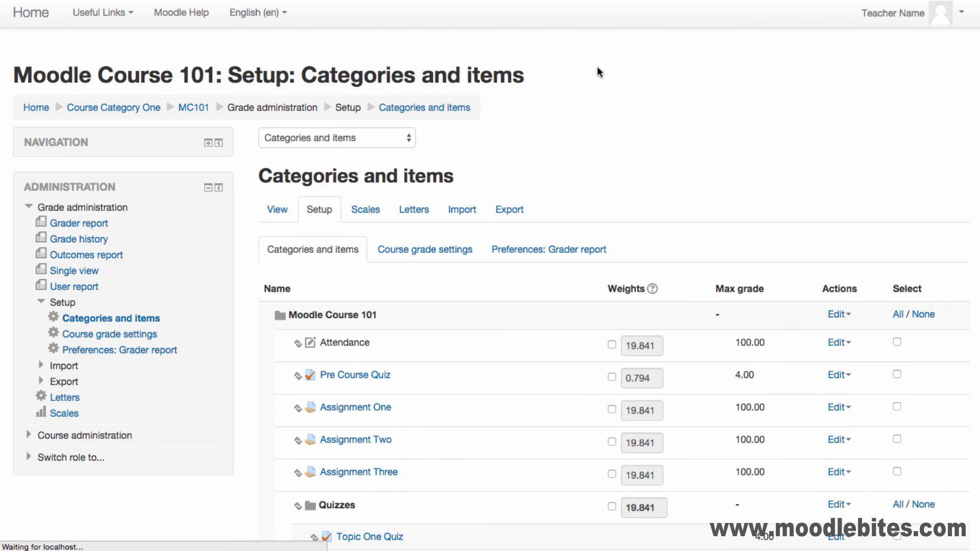
scroll("down", 3)
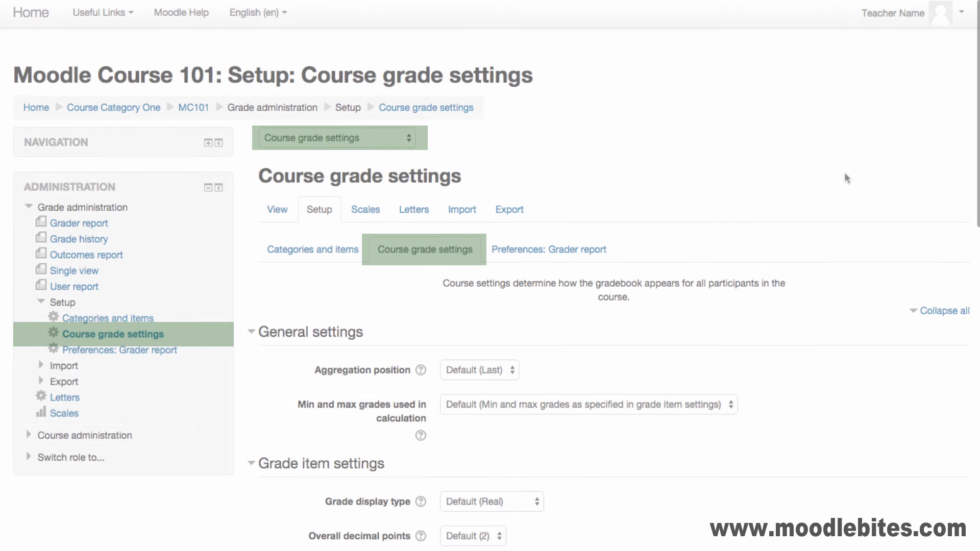
Step: Scroll through General, Grade item, Overview and User report course grade settings
scroll("down", 3)
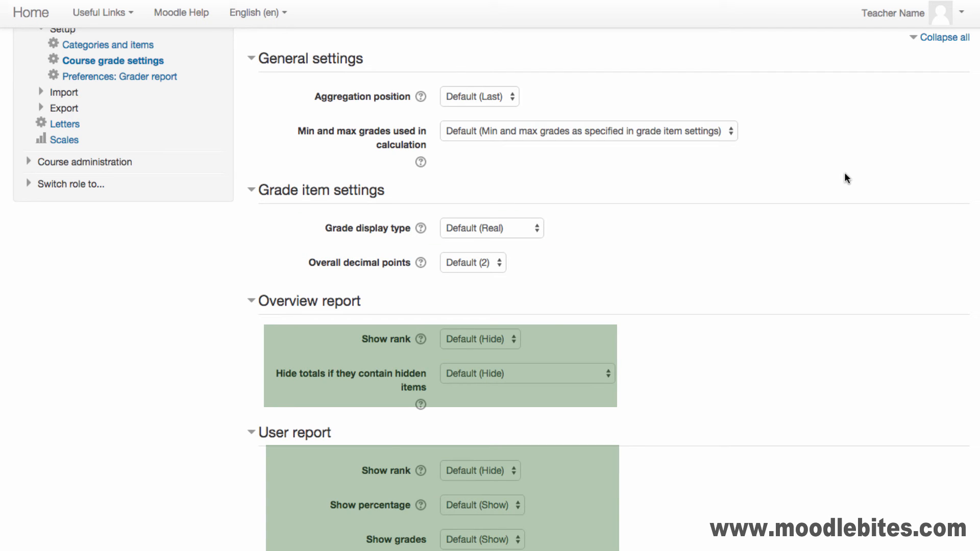
scroll("down", 3)
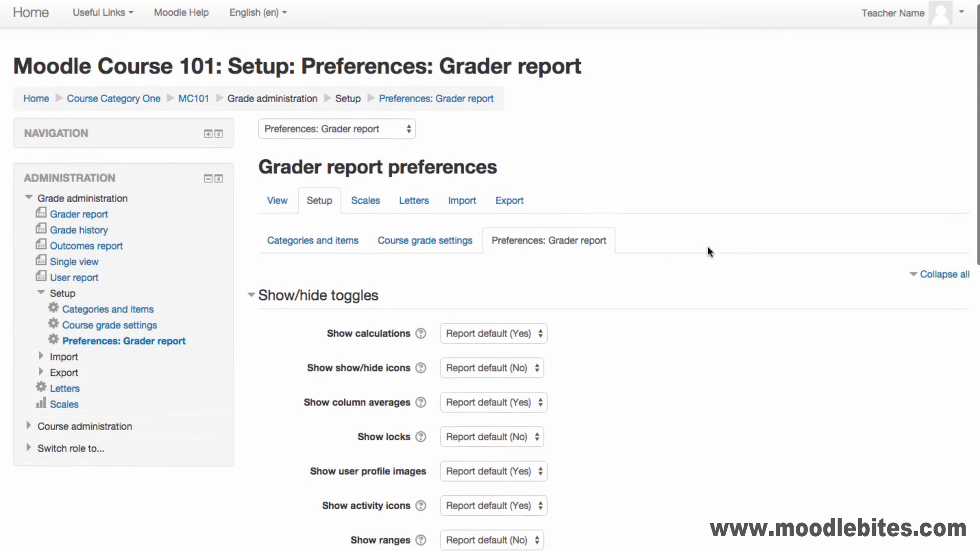
Step: Set Show quick feedback and Enable AJAX to Yes and save the preferences
scroll("down", 3)
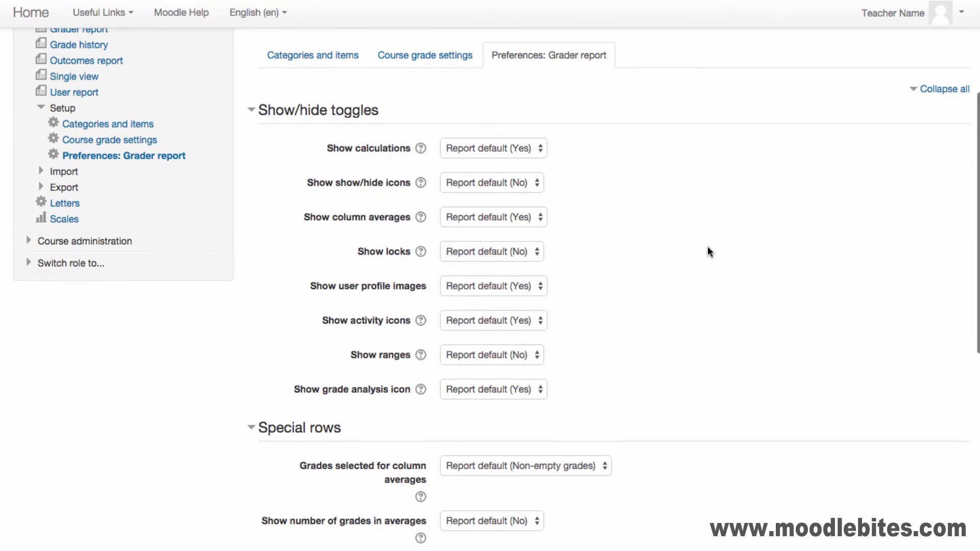
scroll("down", 3)
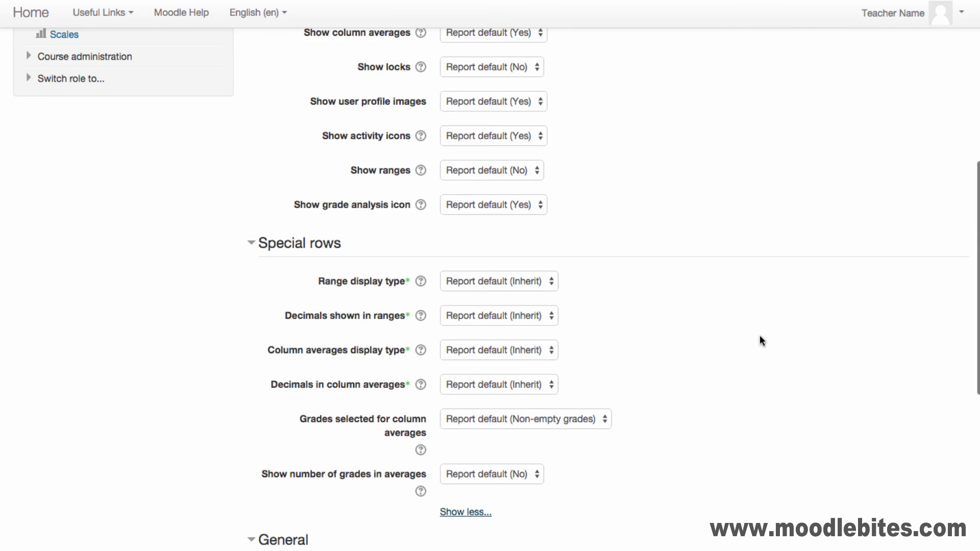
scroll("down", 3)
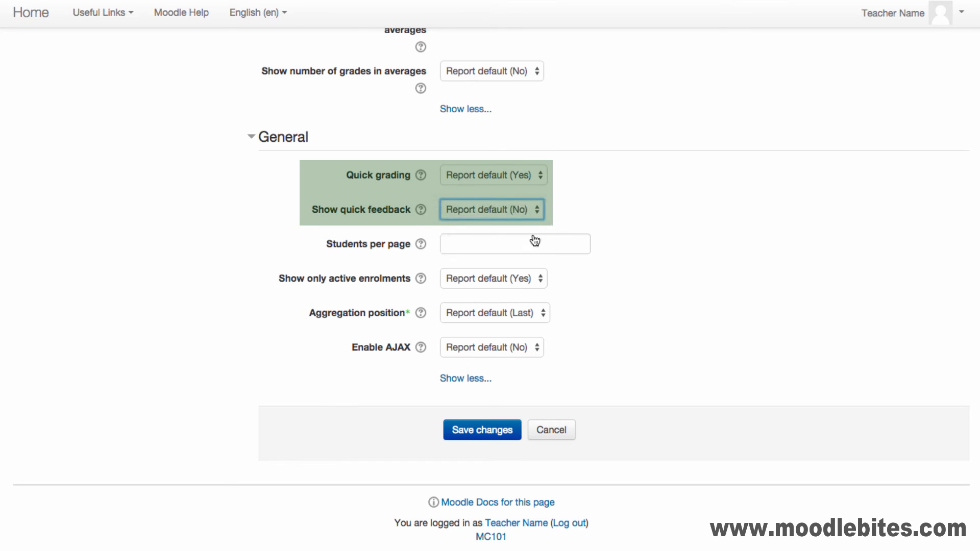
left_click(491, 209)
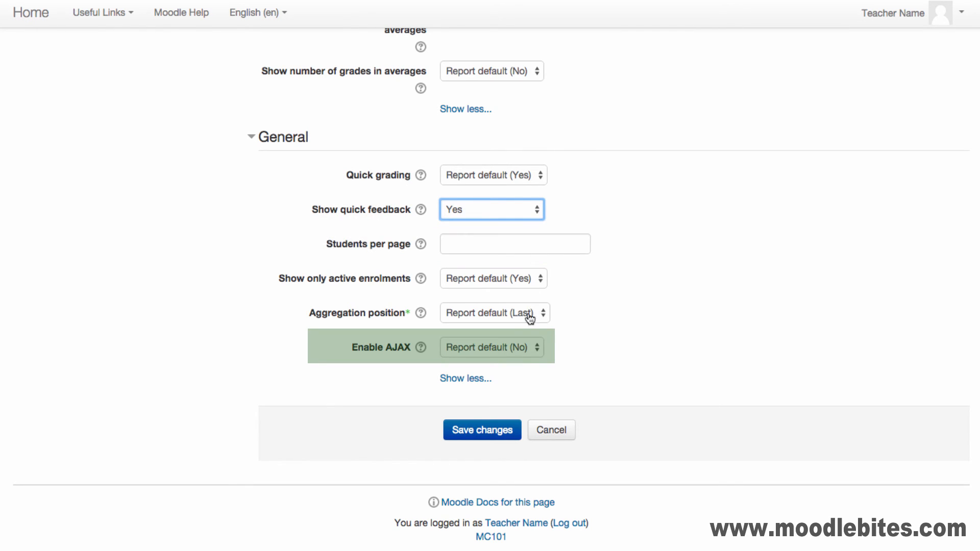
left_click(491, 347)
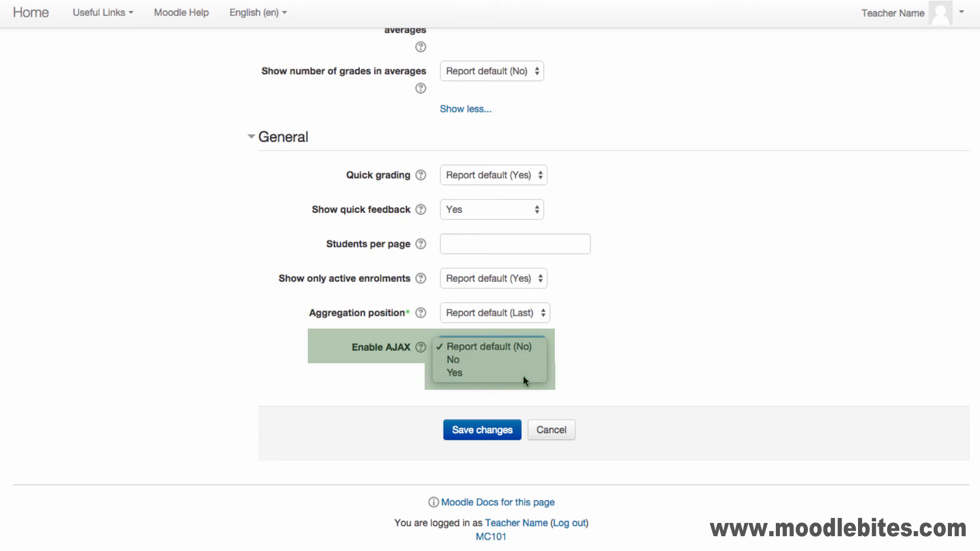
left_click(454, 372)
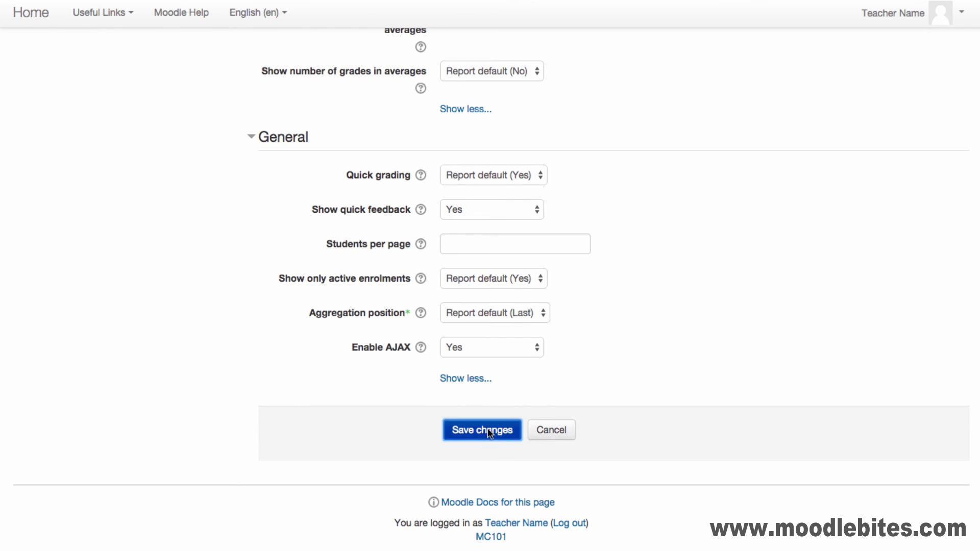
left_click(482, 430)
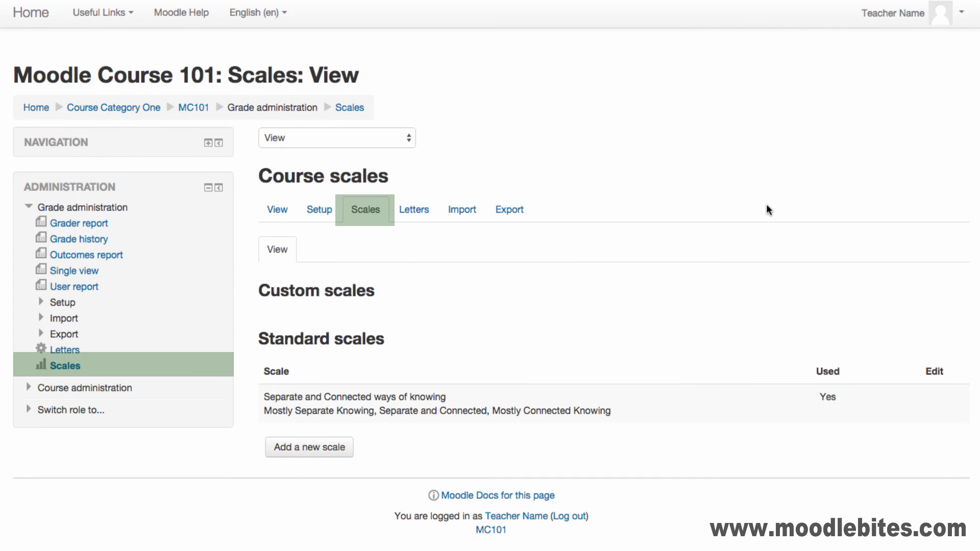
mouse_move(477, 401)
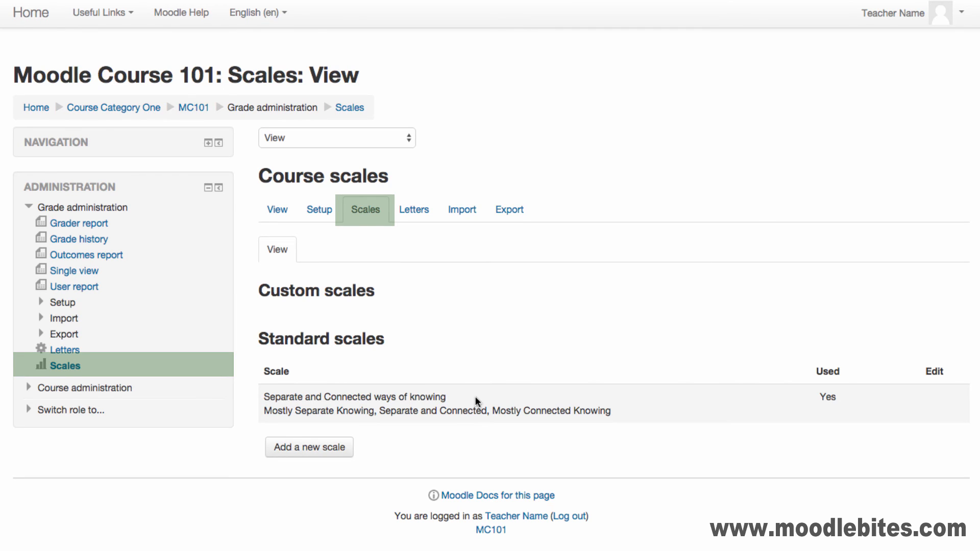
Step: Open the Scales page and start adding a new custom scale
left_click(309, 447)
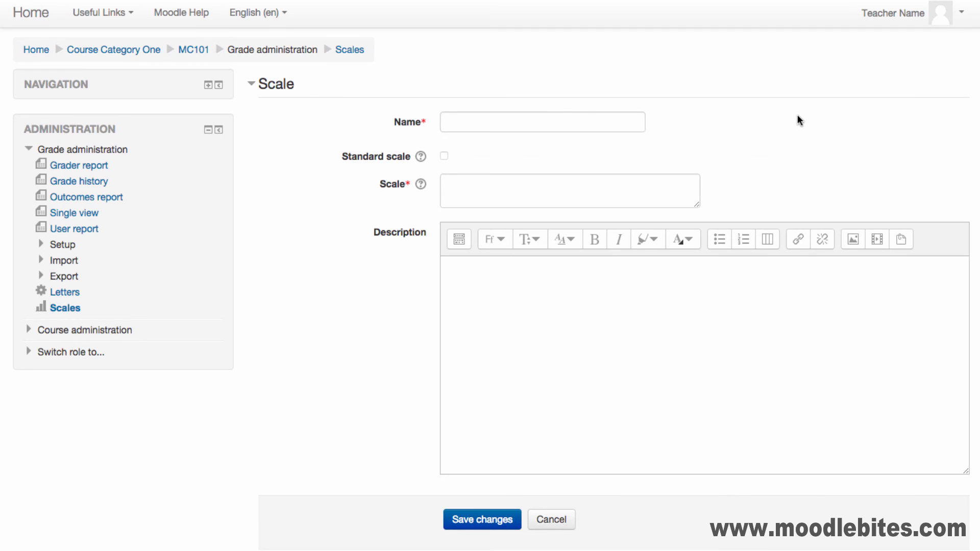
left_click(541, 122)
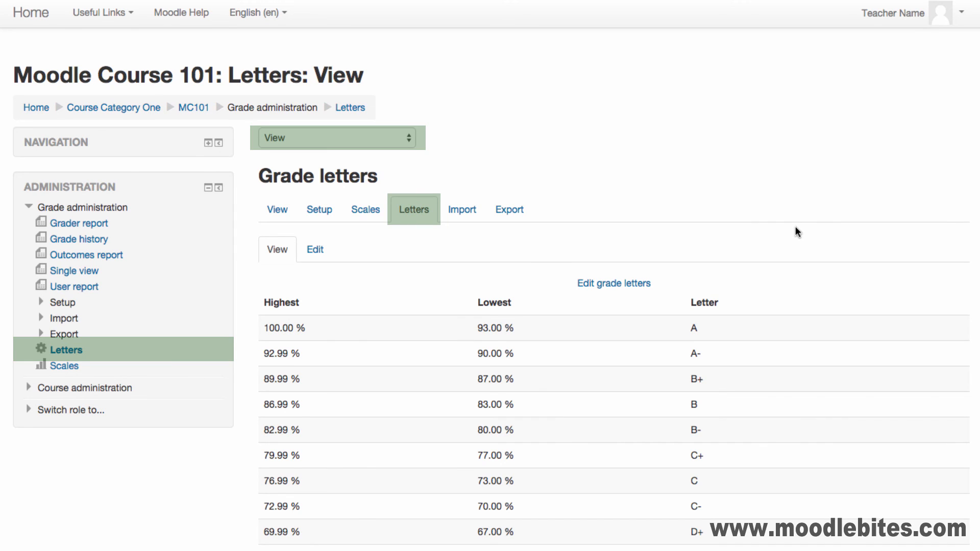
mouse_move(620, 287)
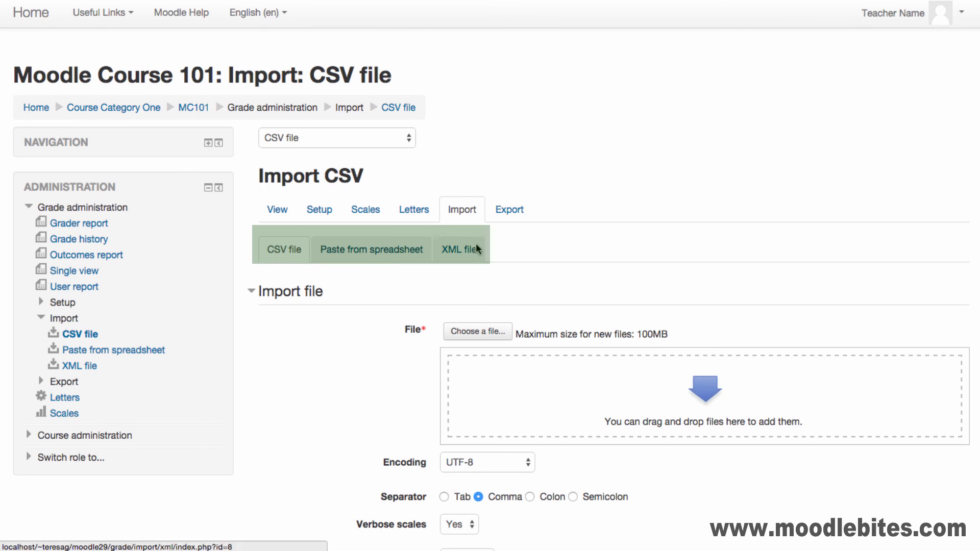
Step: Open the OpenDocument spreadsheet grade export page and scroll down to its export format options
left_click(371, 249)
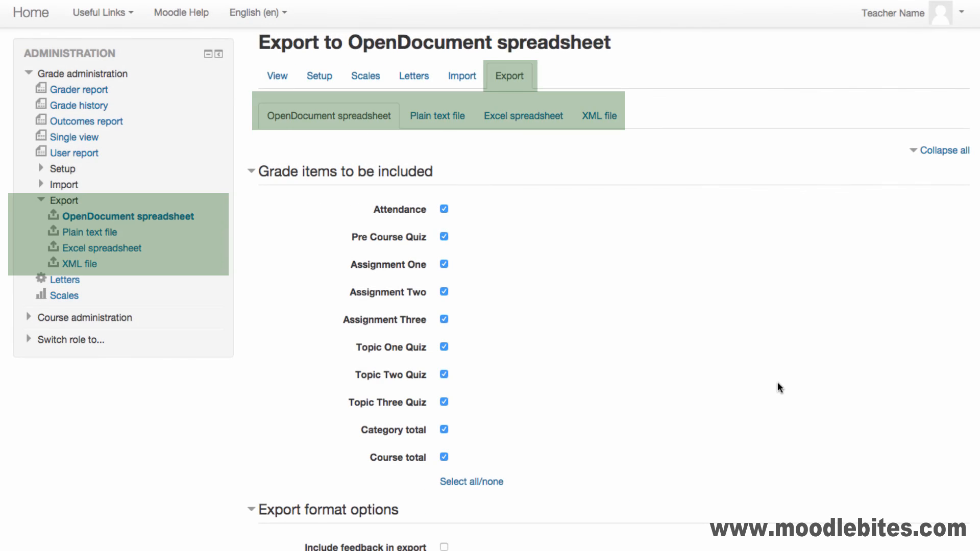
scroll("down", 3)
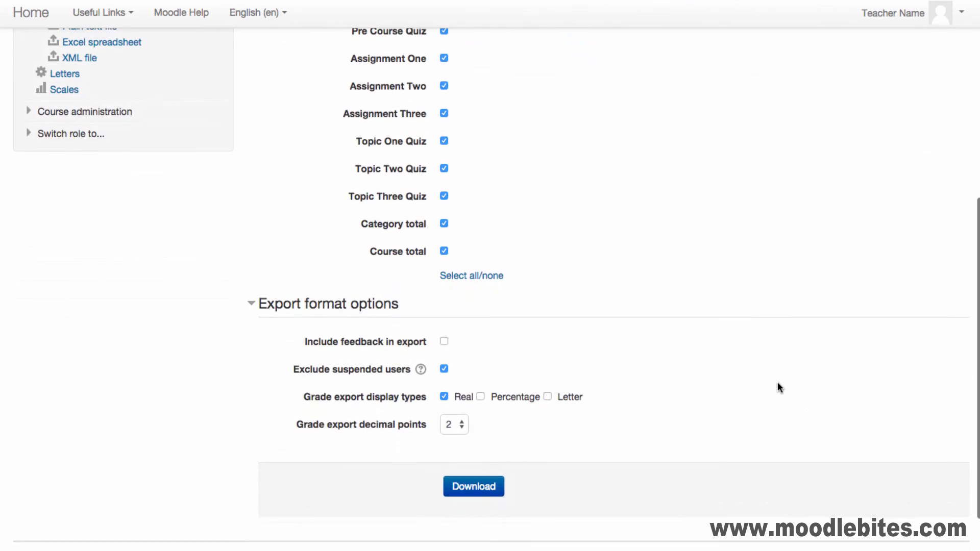